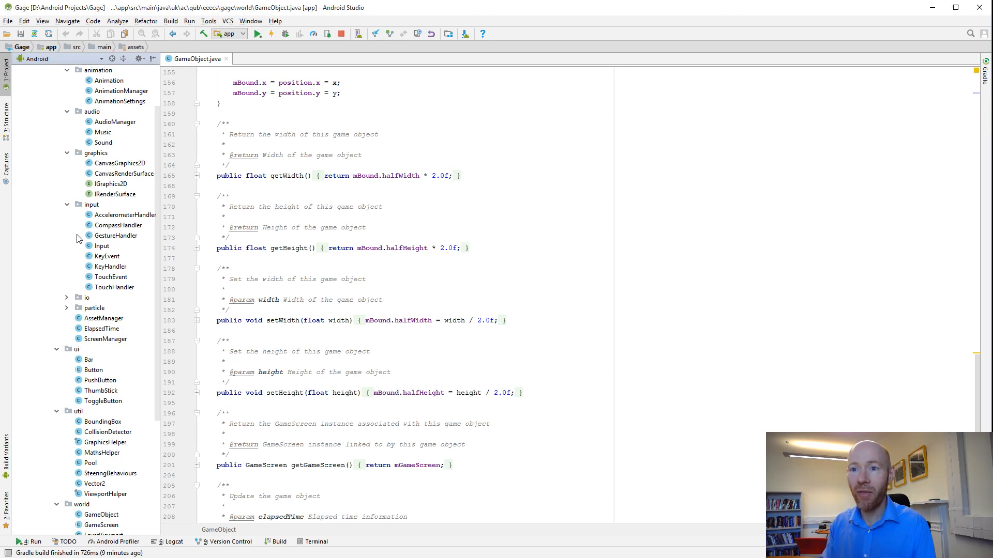
mouse_move(8, 197)
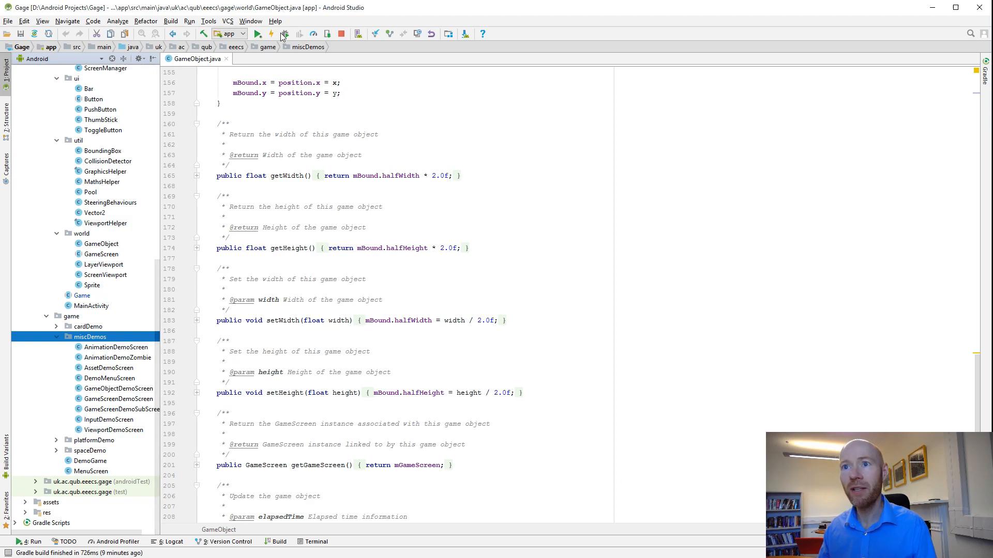
Run the Gage app on the Android emulator
left_click(284, 34)
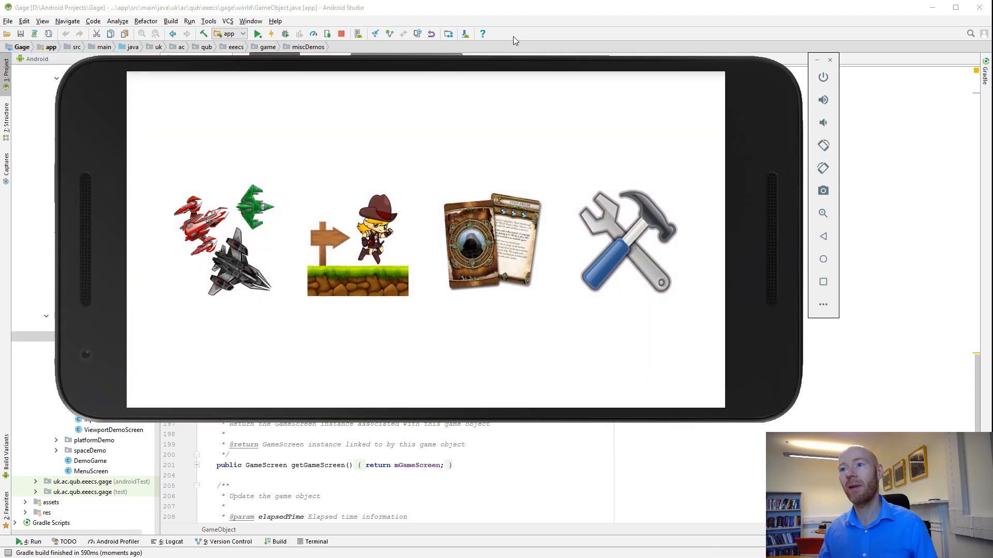
mouse_move(518, 63)
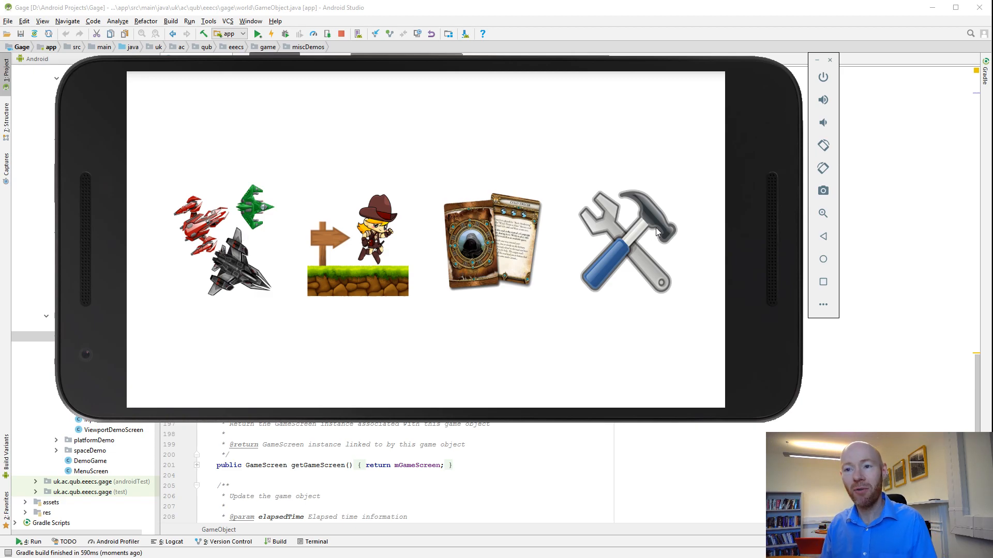
mouse_move(665, 238)
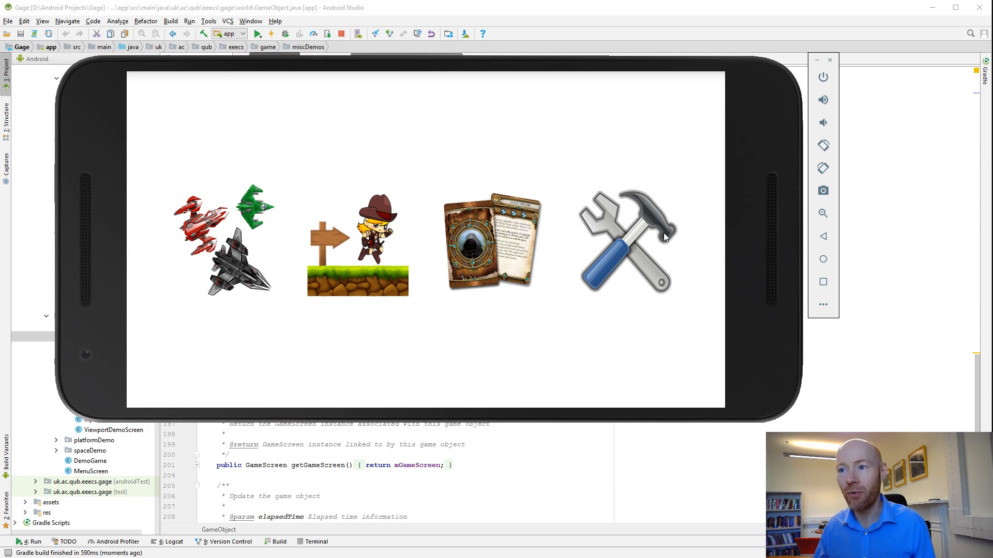
mouse_move(632, 230)
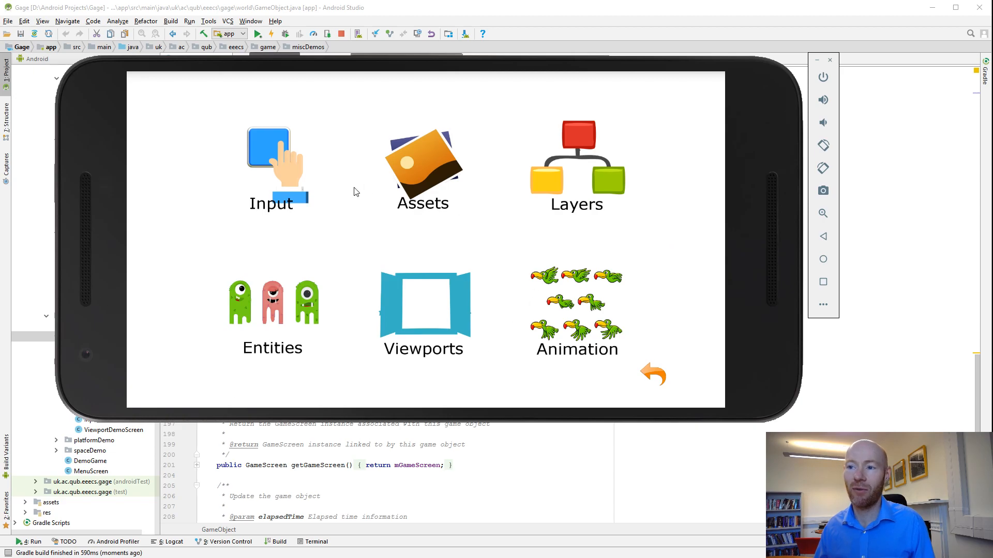
mouse_move(279, 174)
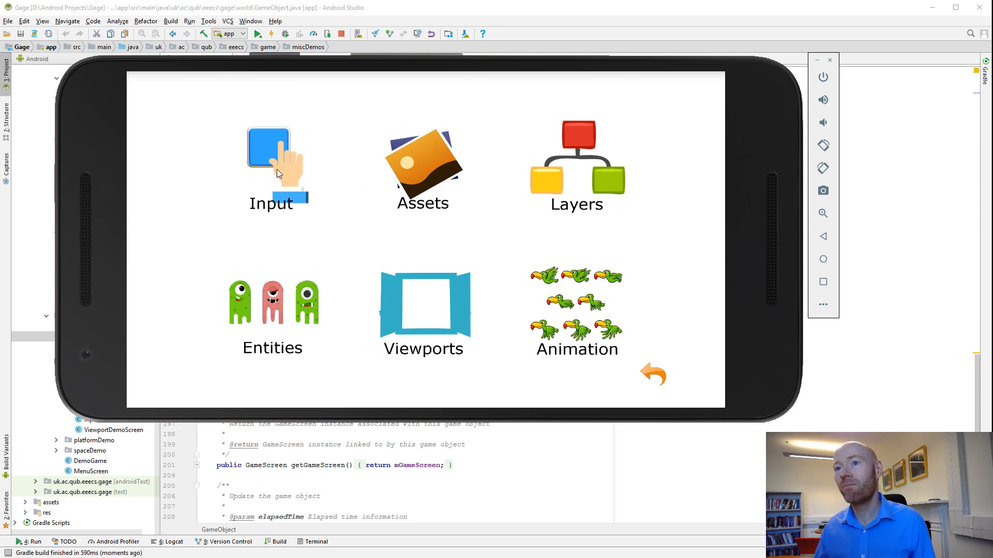
Open the Input demo and touch the screen to log touch events
left_click(271, 159)
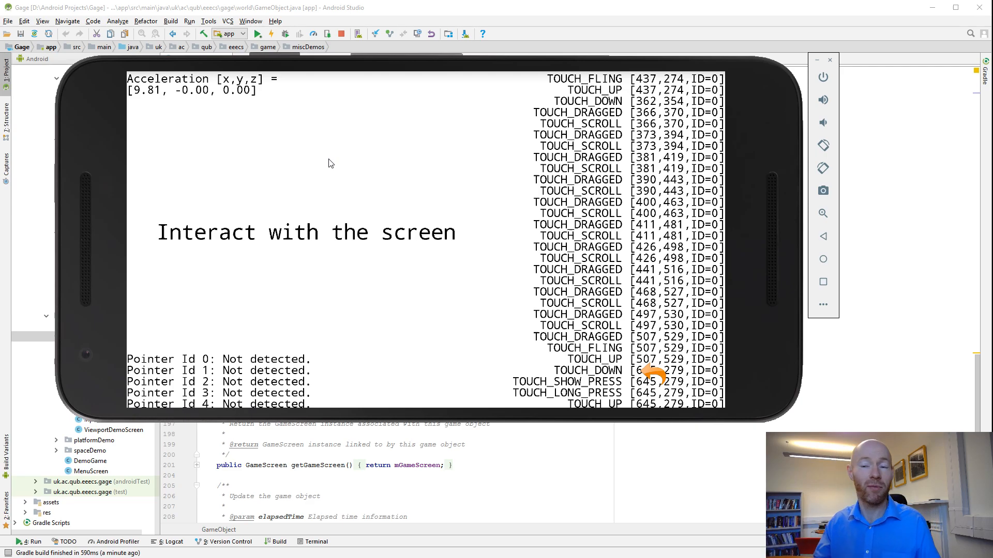
mouse_move(594, 278)
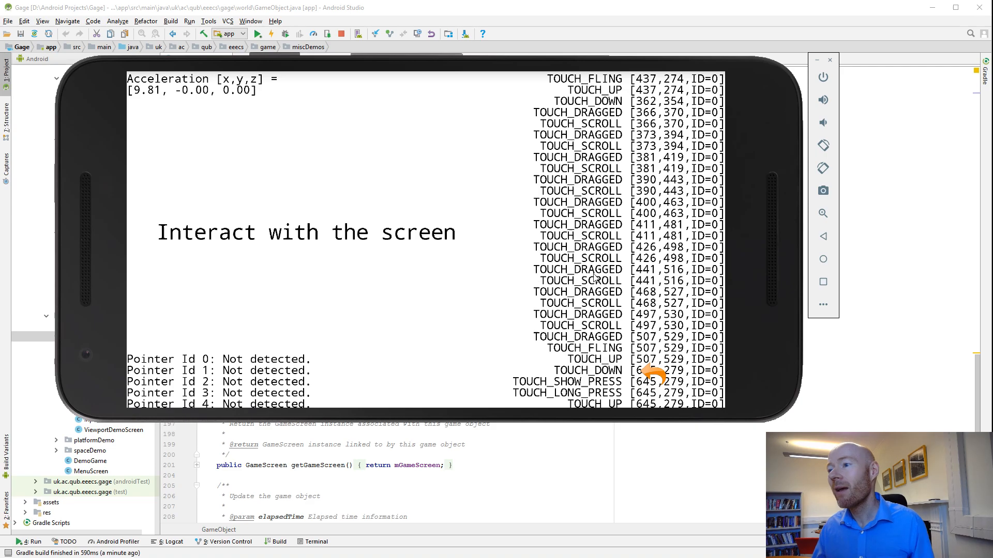
left_click(652, 373)
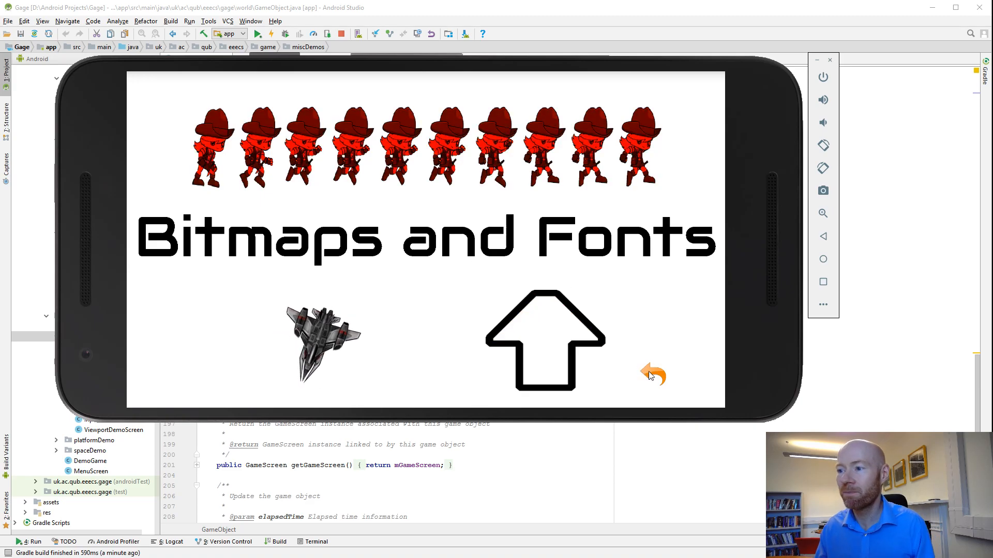
Open the Layers demo and visit its left and right screens to show 448 and 807
left_click(652, 374)
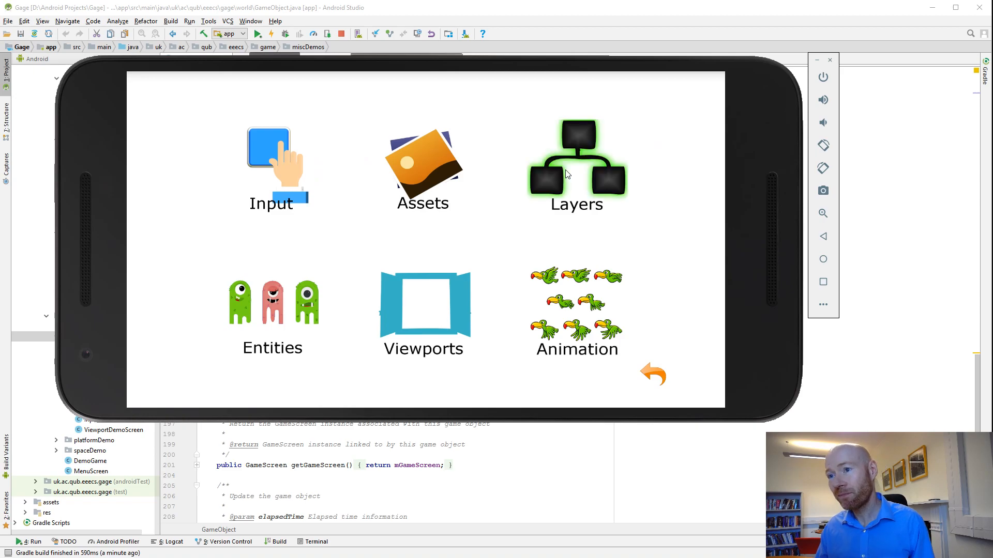
left_click(269, 150)
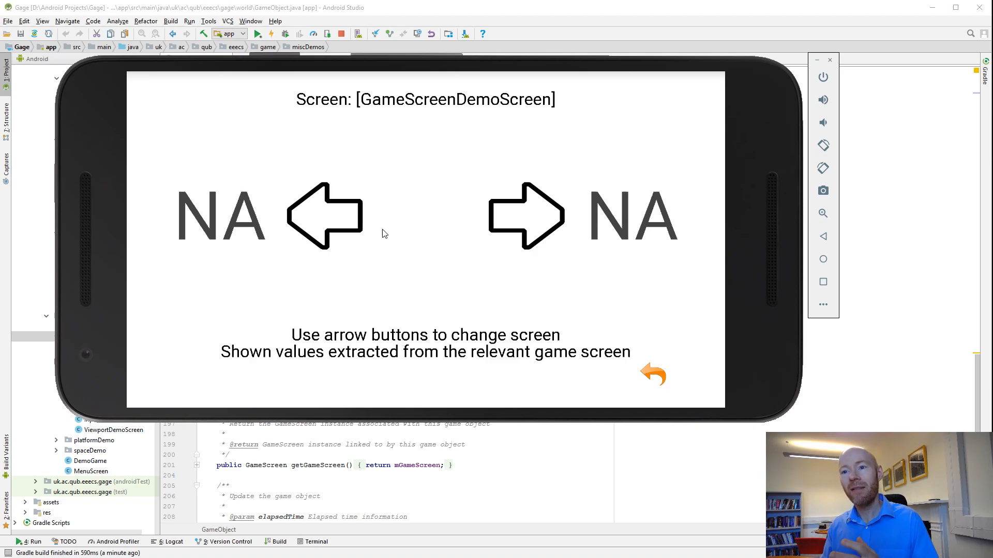
mouse_move(306, 237)
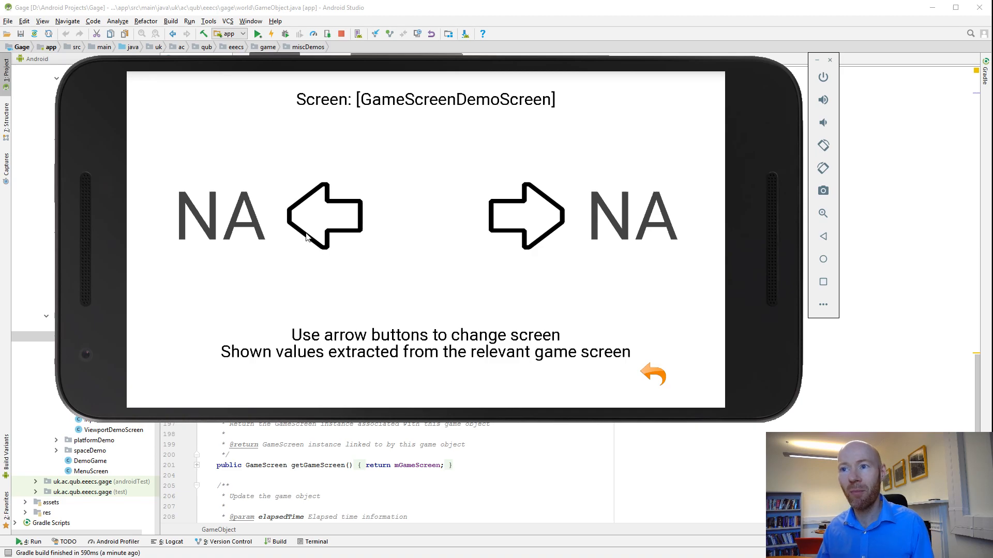
left_click(324, 215)
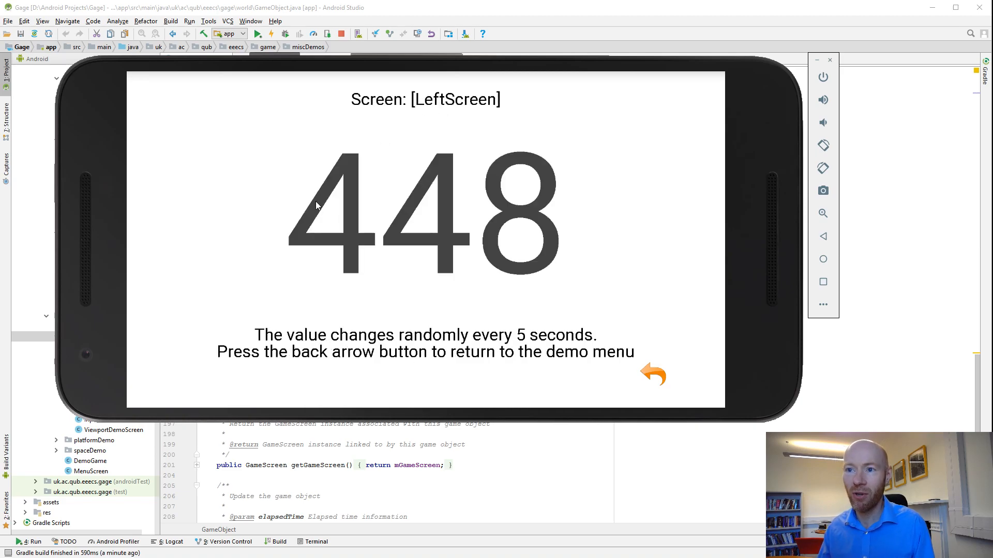
mouse_move(660, 380)
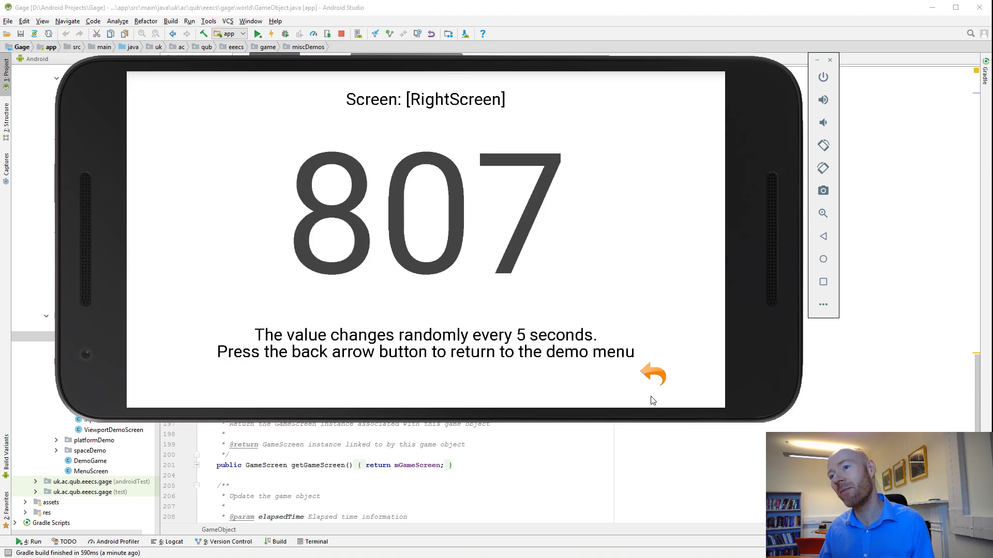
left_click(652, 373)
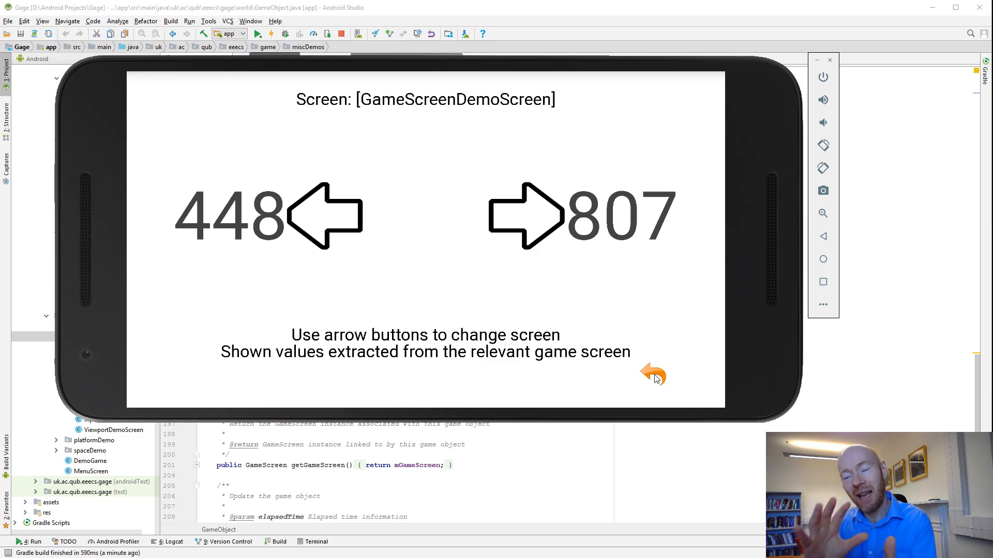
mouse_move(676, 414)
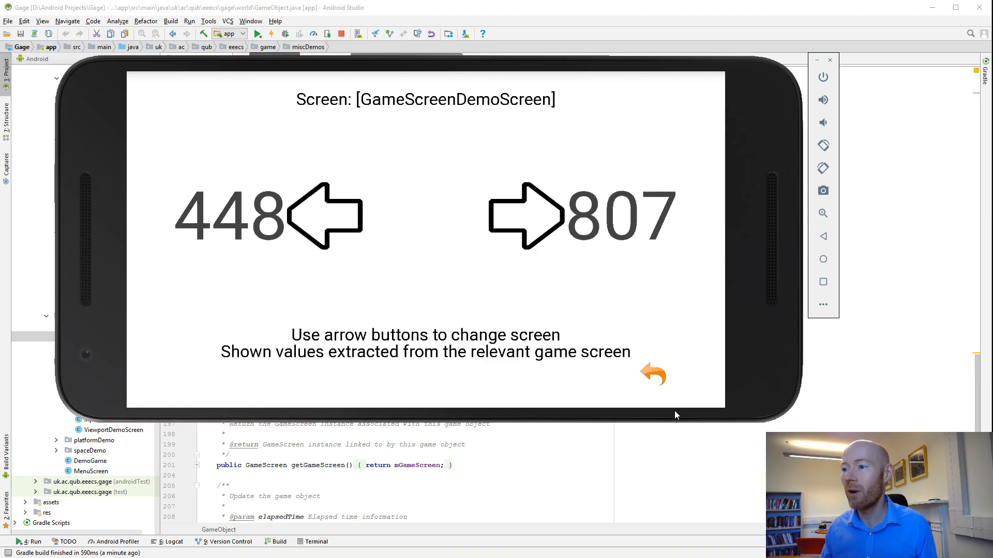
mouse_move(654, 373)
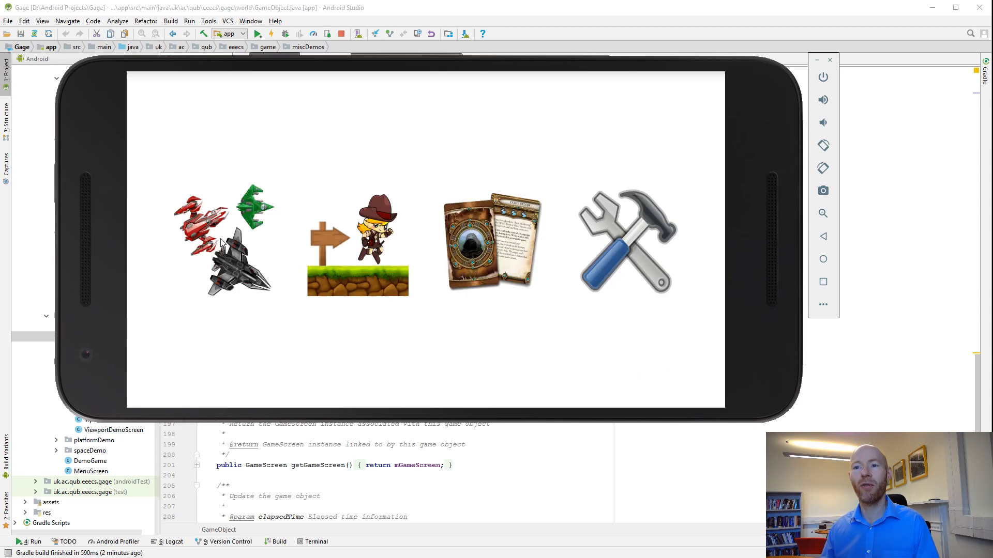
Open the platformer demo and run the character right, jumping past the rock blocks
left_click(222, 241)
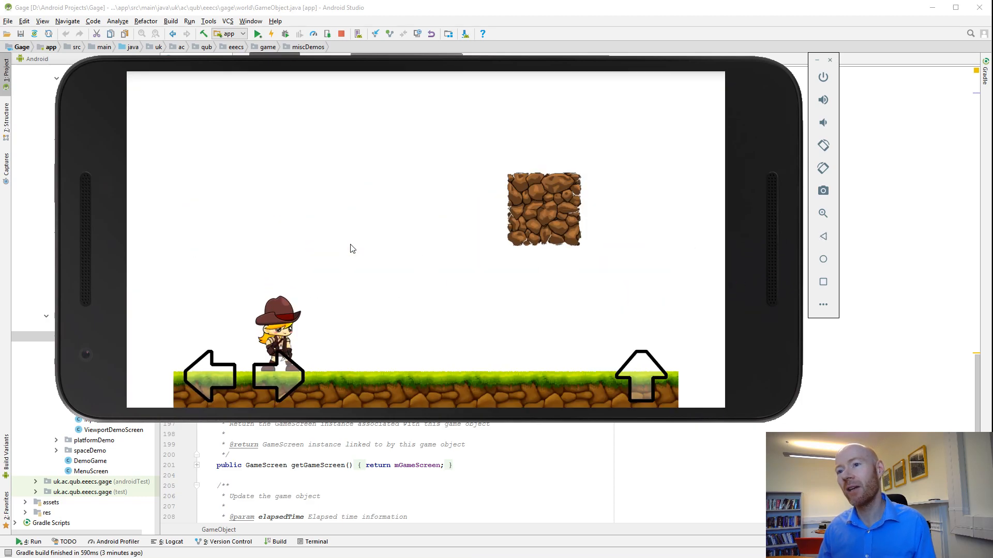
left_click(279, 375)
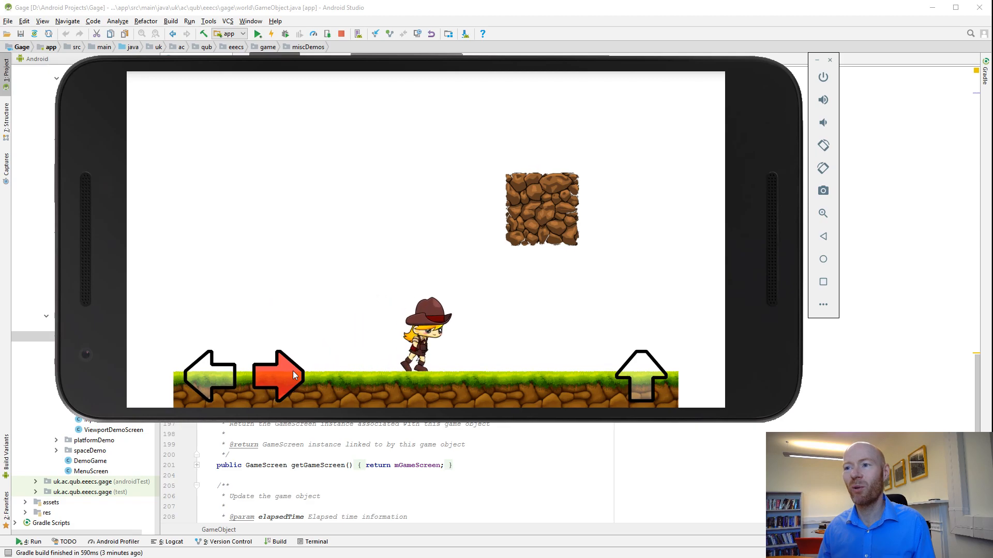
left_click(640, 378)
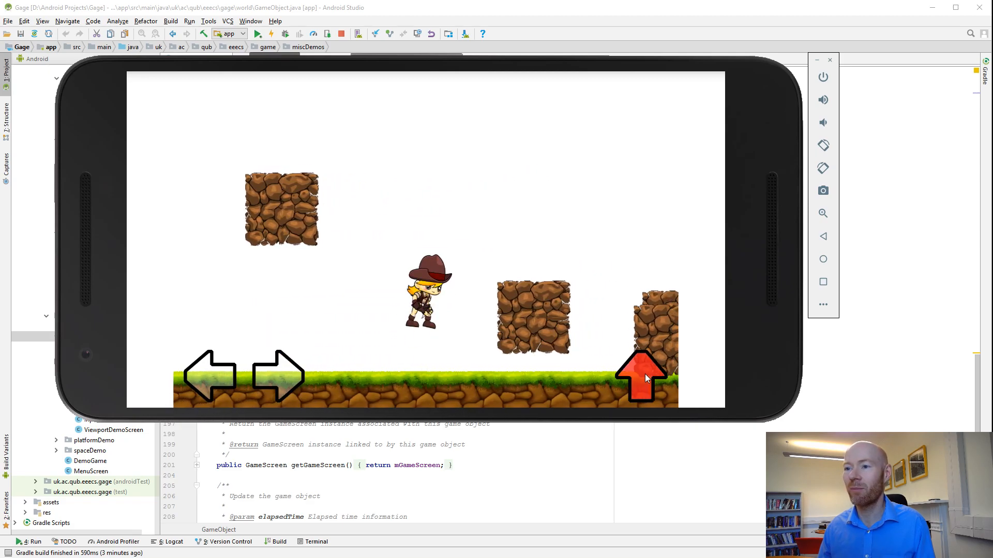
left_click(276, 375)
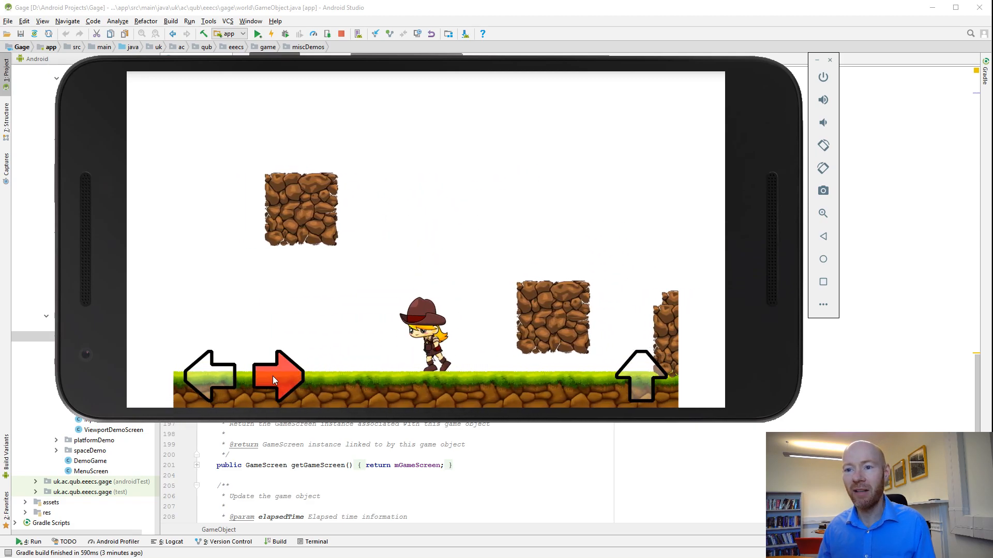
left_click(277, 375)
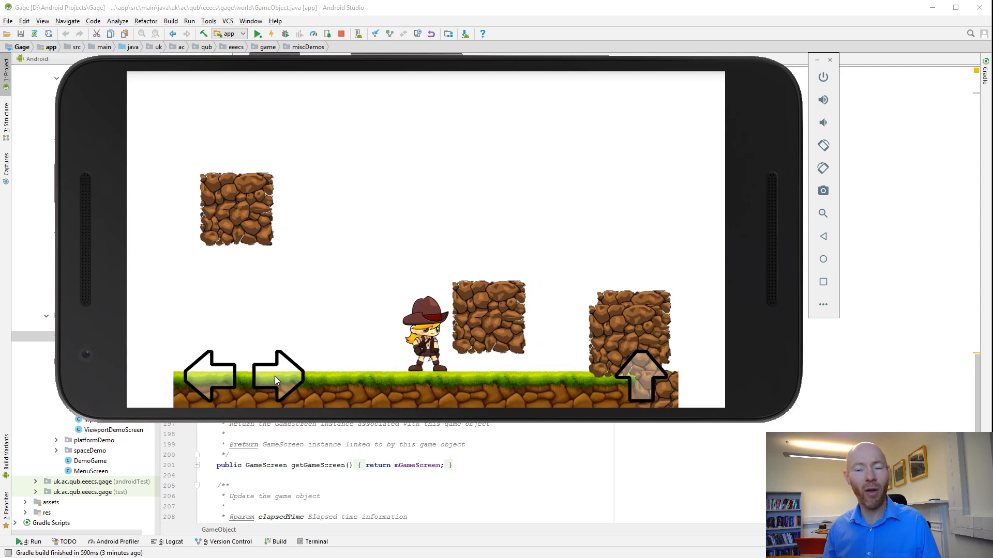
mouse_move(781, 222)
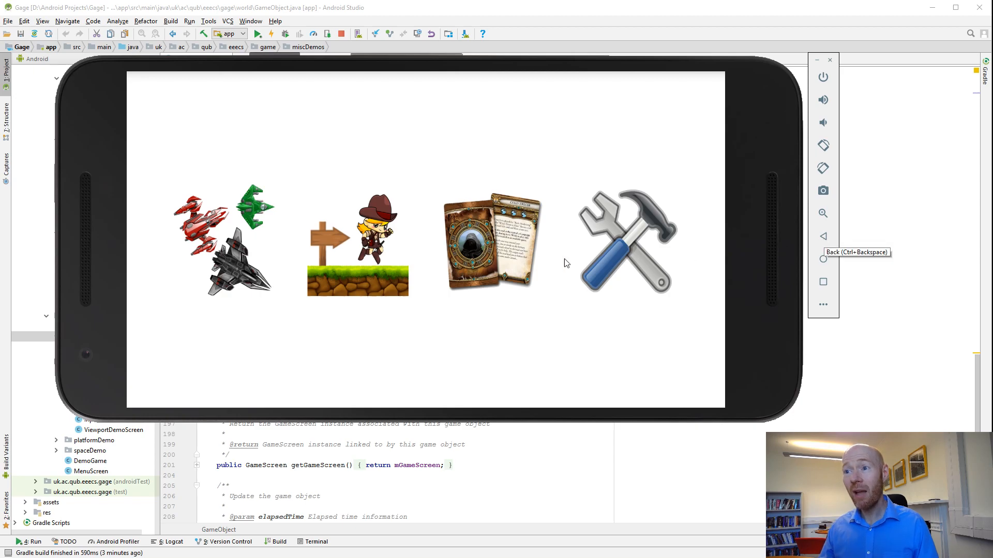
left_click(492, 243)
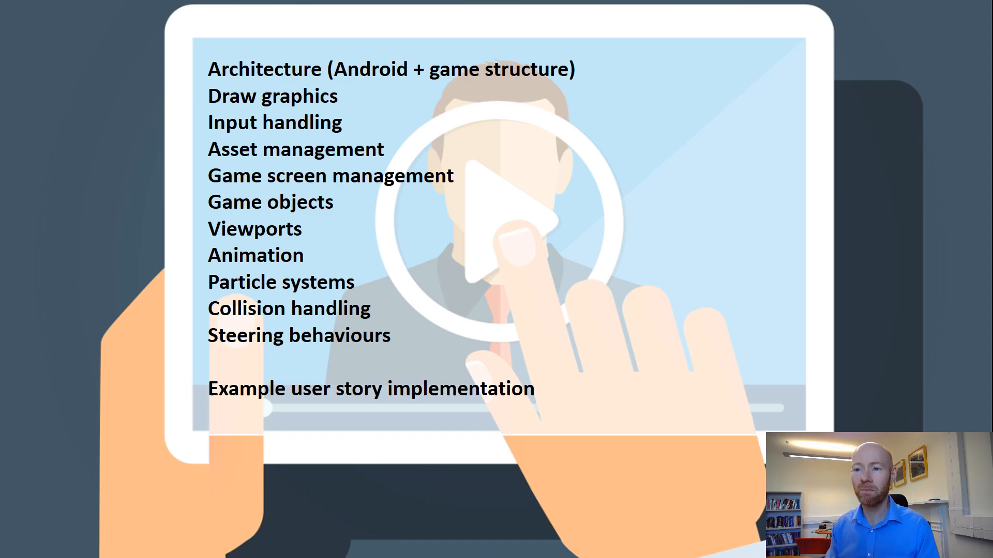
mouse_move(81, 144)
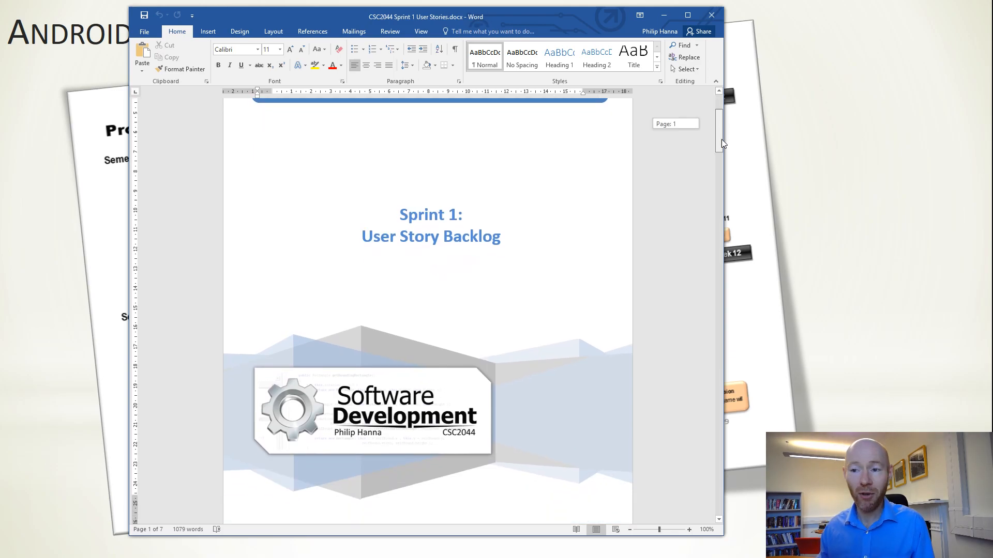
Scroll the Sprint 1 backlog down to page 4, reaching Story 16
scroll("down", 3)
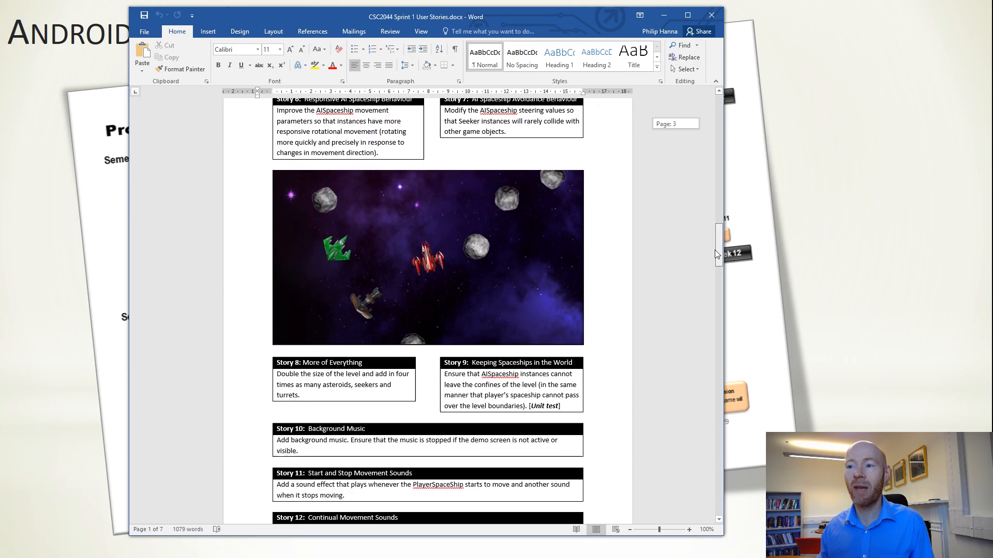
scroll("down", 3)
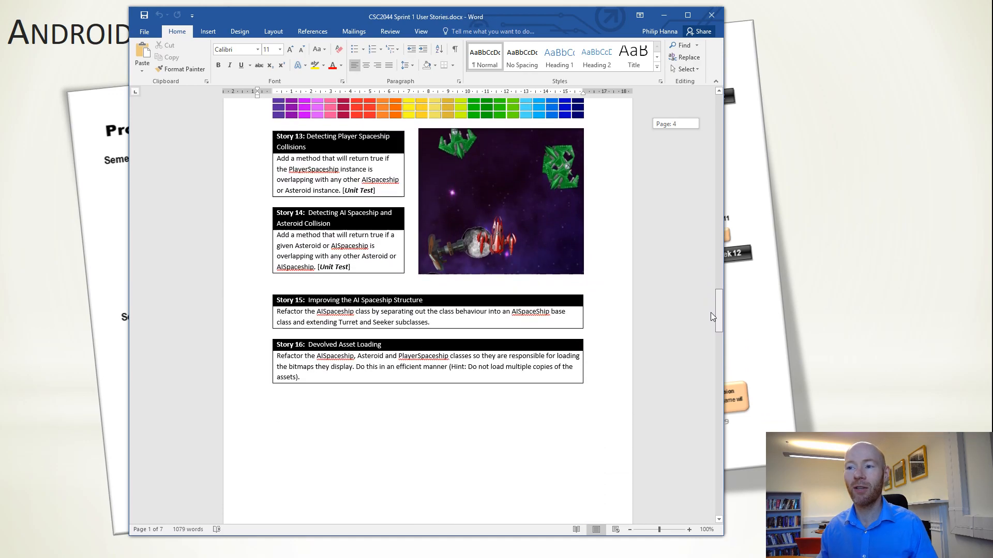